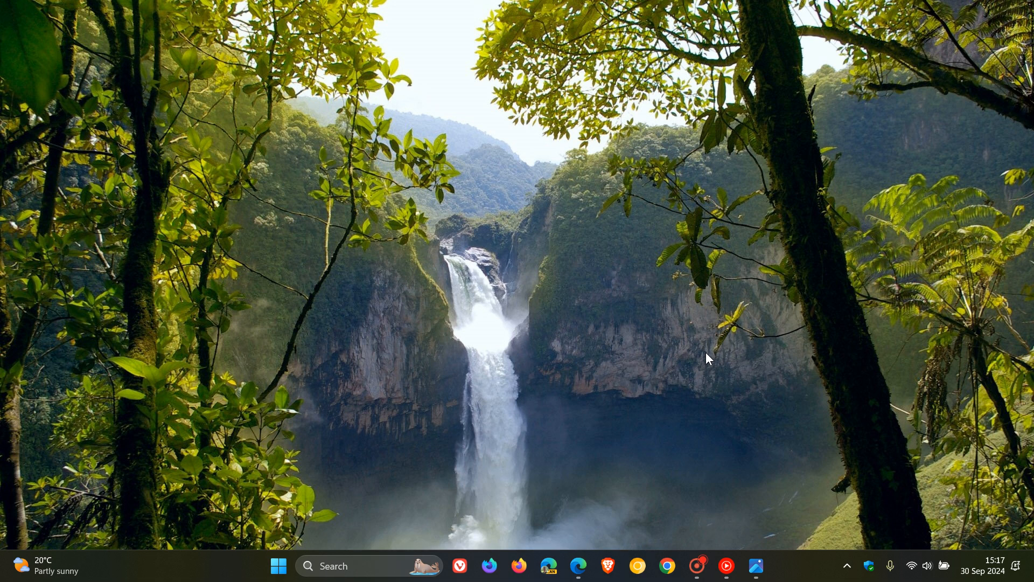
# Step: Launch the Copilot app from the taskbar and focus its greeting window
pyautogui.click(278, 566)
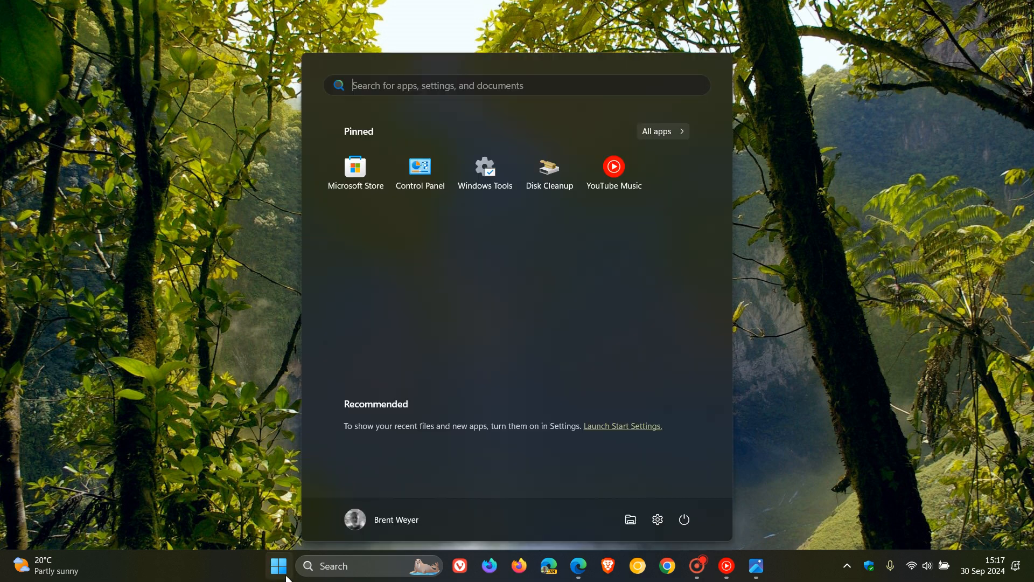
pyautogui.moveTo(472, 438)
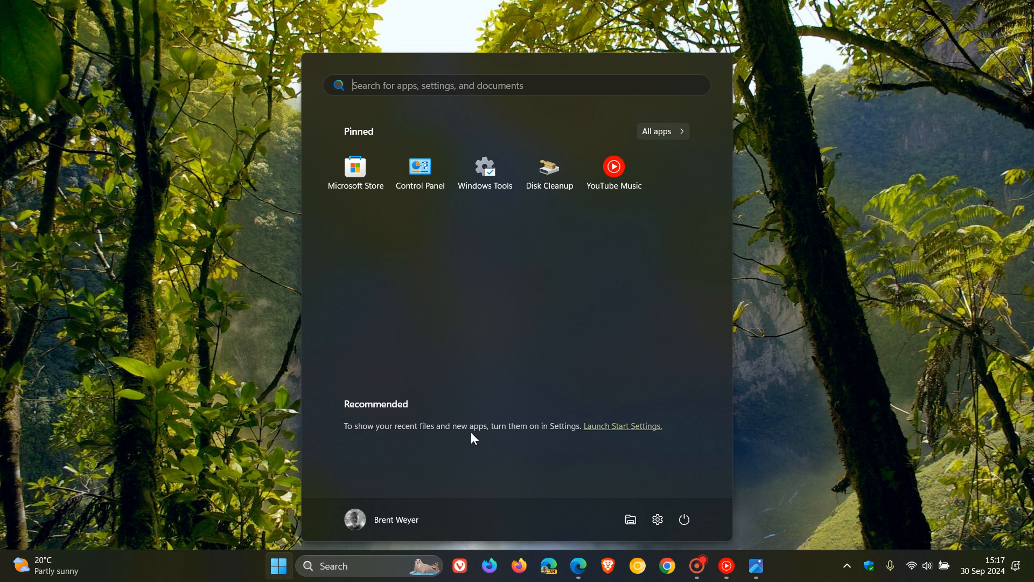
pyautogui.moveTo(675, 135)
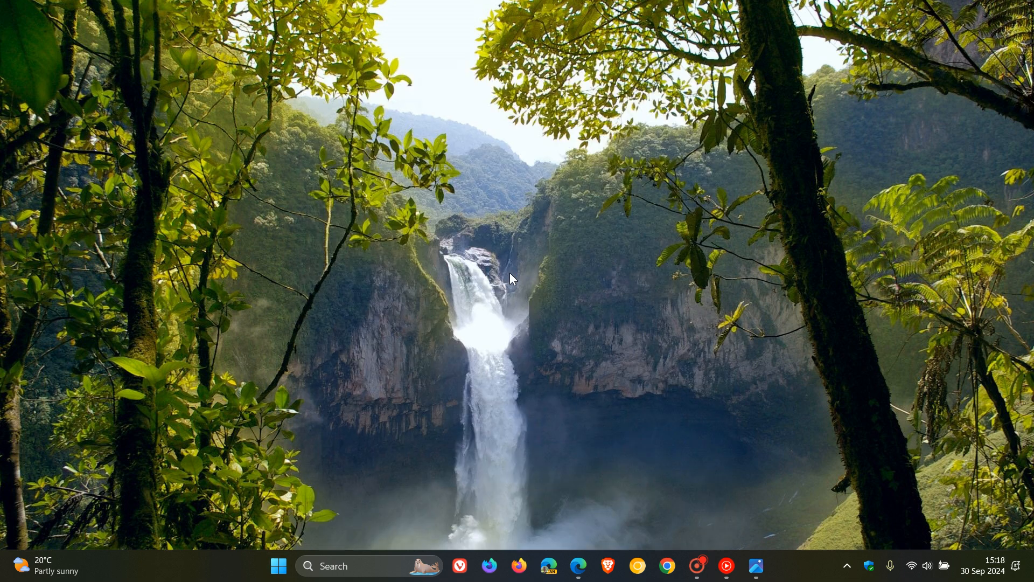
pyautogui.click(755, 566)
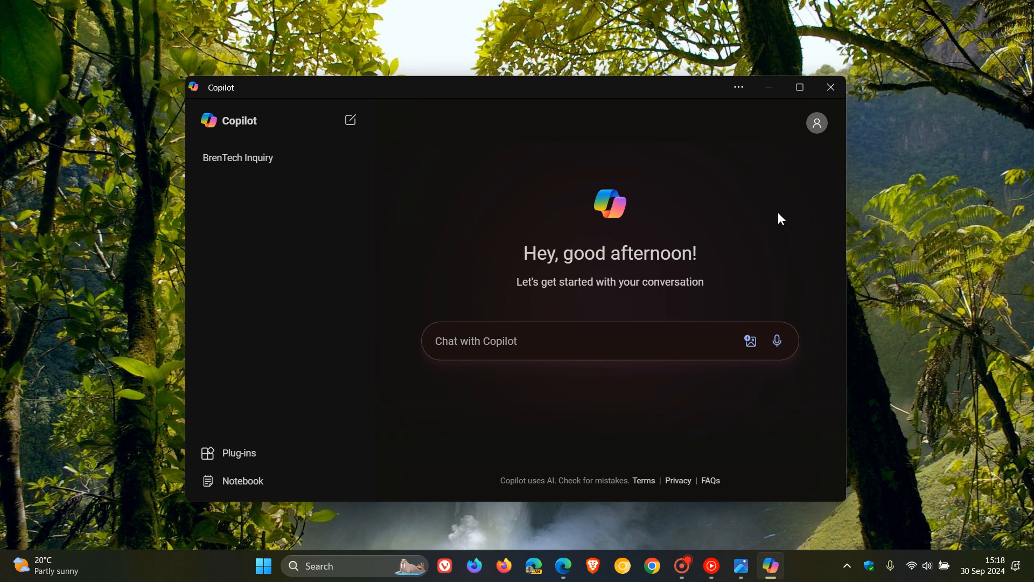
pyautogui.click(475, 341)
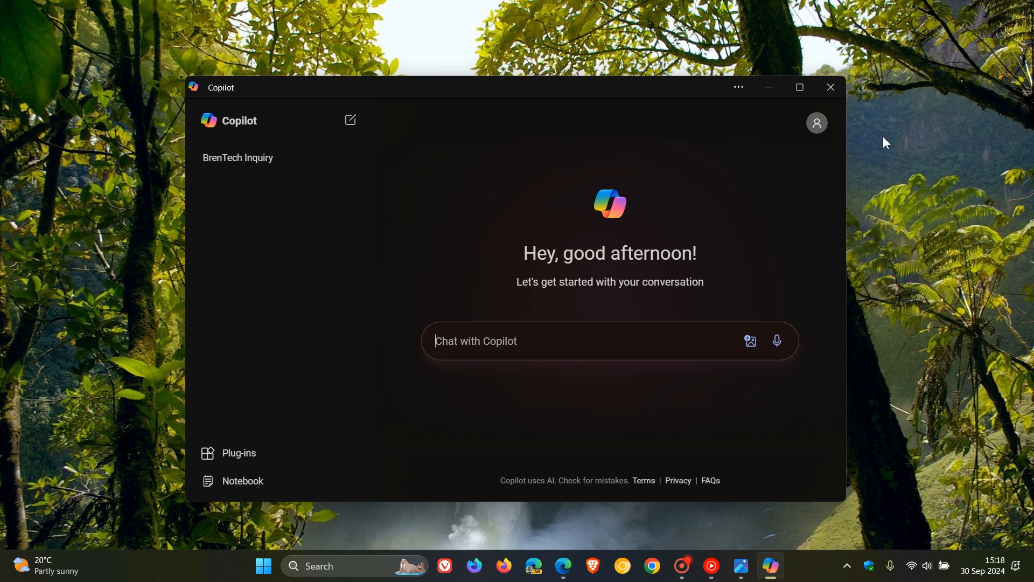
pyautogui.moveTo(952, 270)
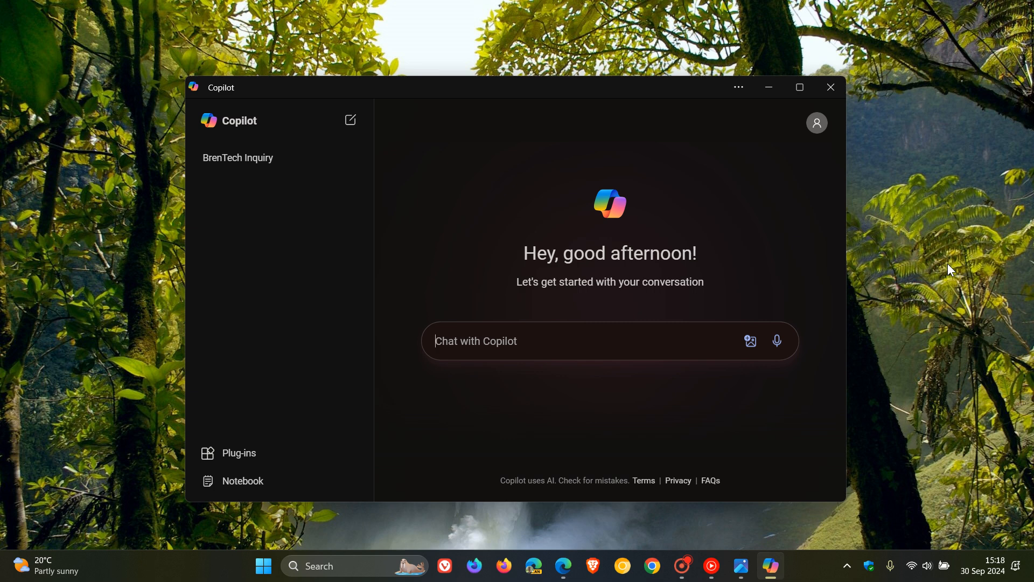
pyautogui.moveTo(866, 239)
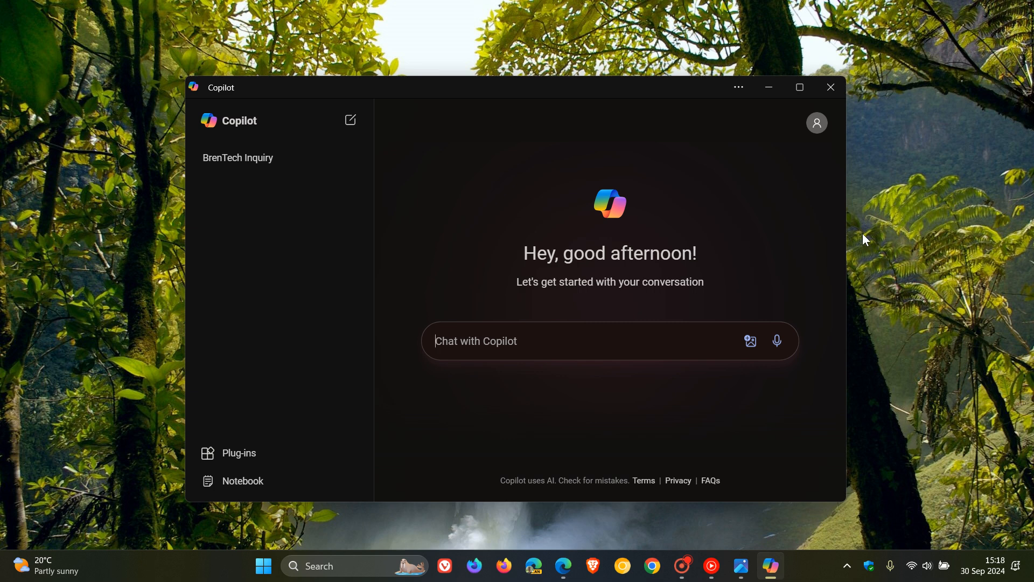
pyautogui.moveTo(875, 273)
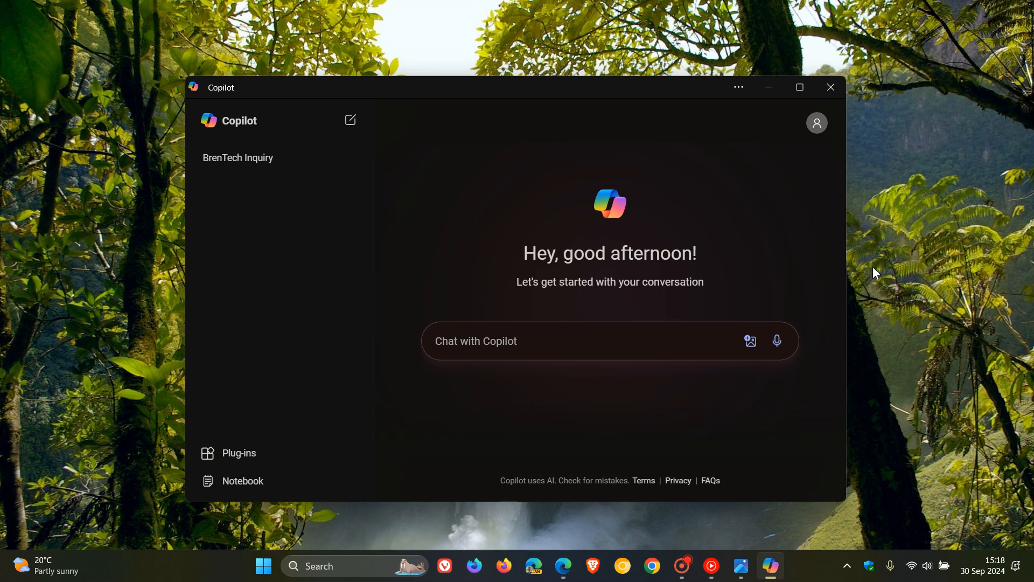
pyautogui.moveTo(772, 215)
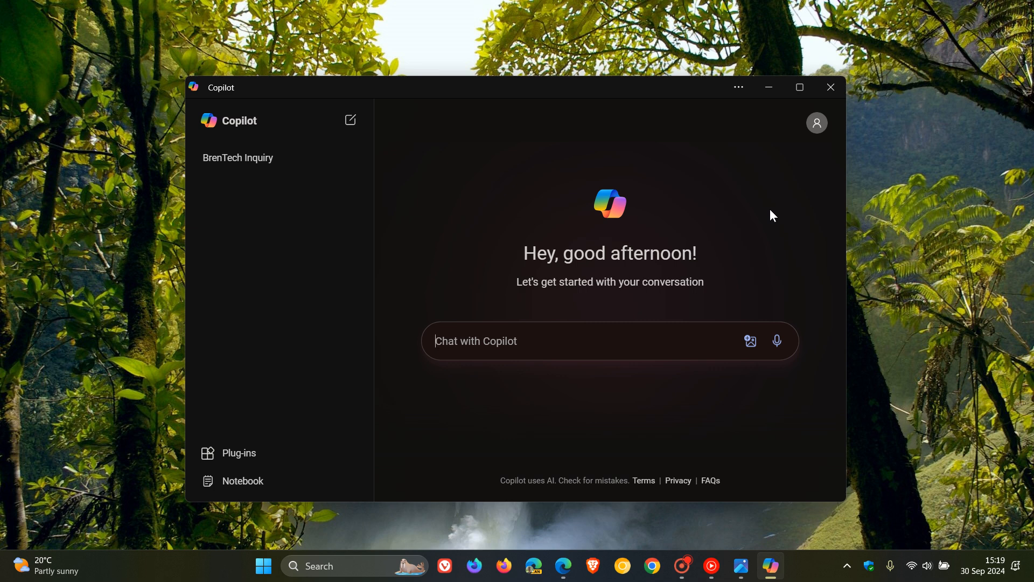
pyautogui.moveTo(797, 179)
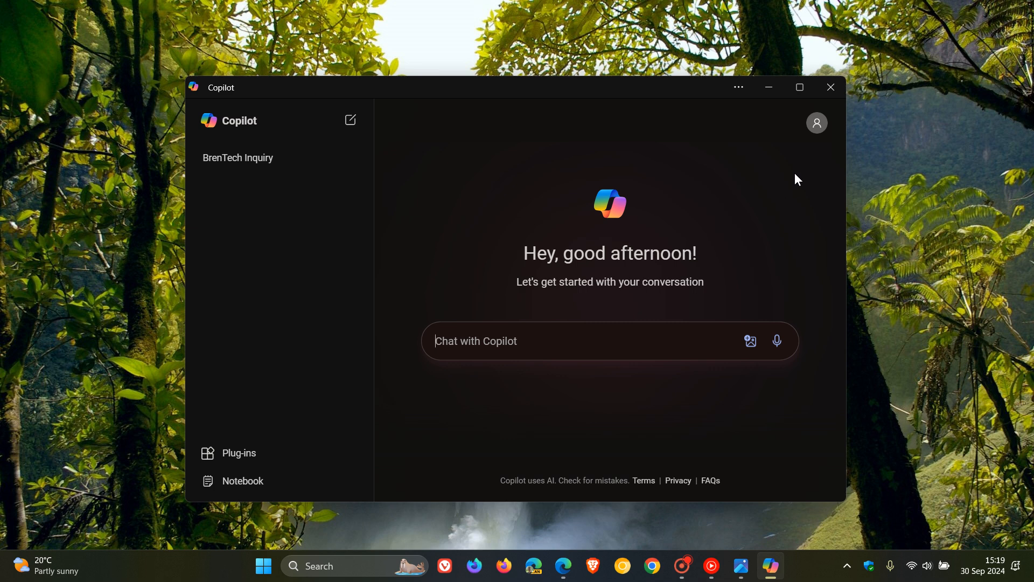
# Step: Open the redesigned Copilot homepage screenshot in Photos
pyautogui.click(829, 86)
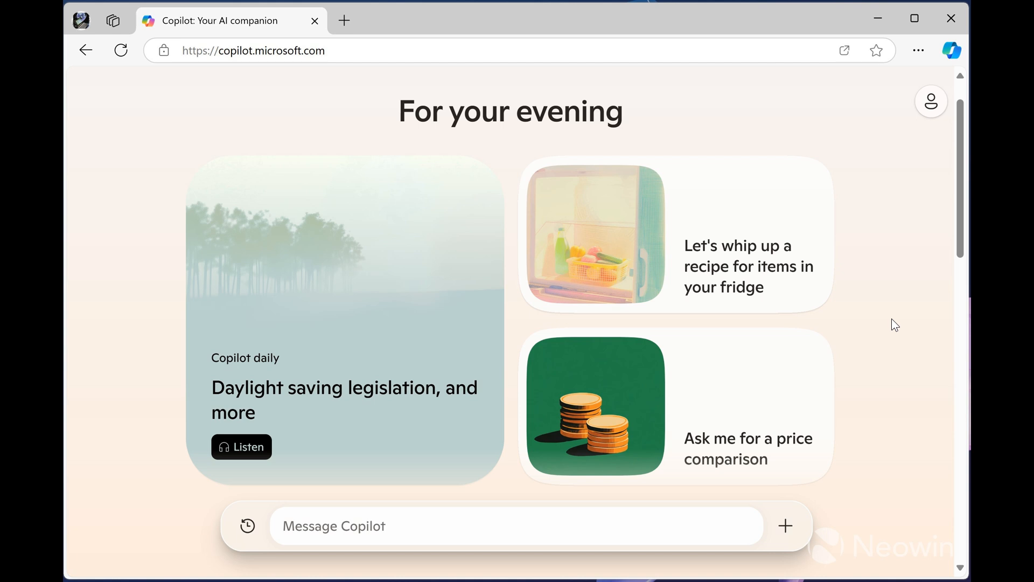
pyautogui.moveTo(321, 312)
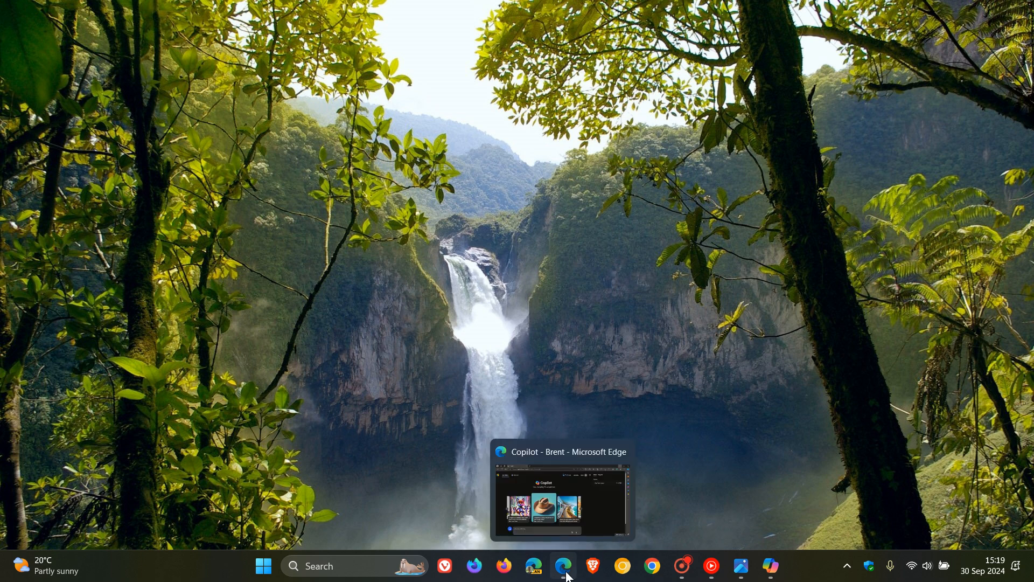
# Step: Restore the Copilot web page in Microsoft Edge from the taskbar
pyautogui.click(563, 565)
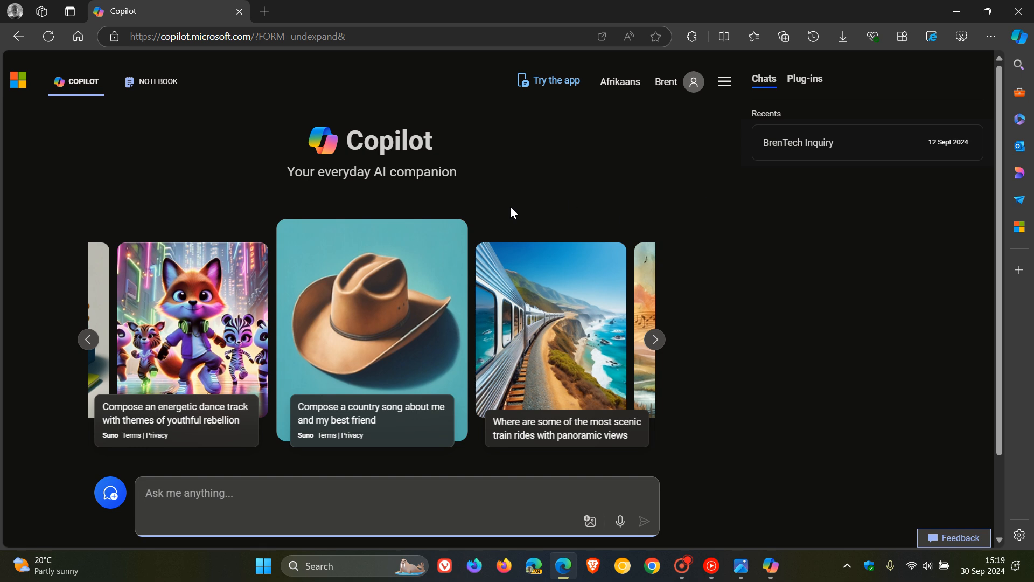
pyautogui.moveTo(751, 282)
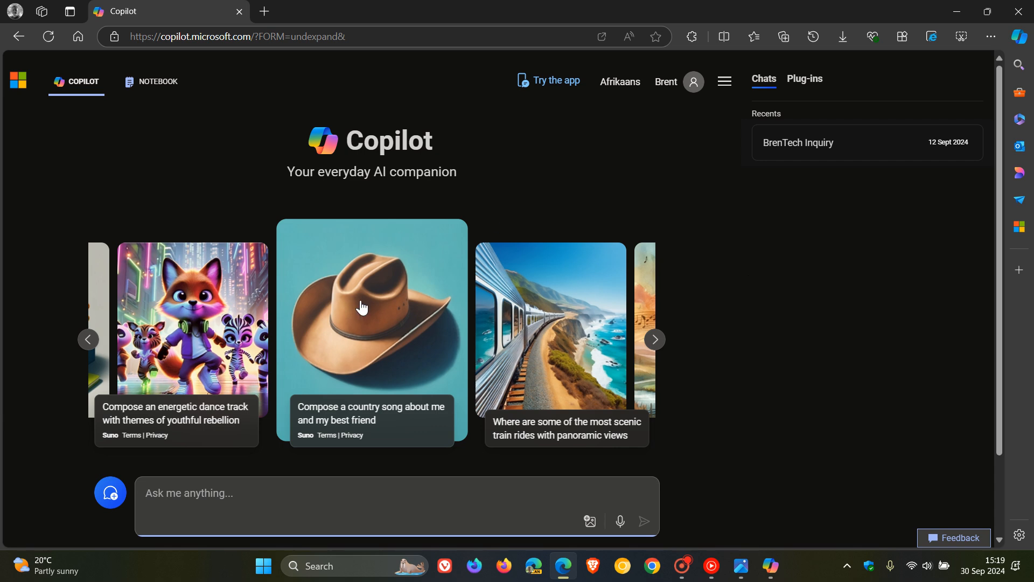
pyautogui.moveTo(386, 291)
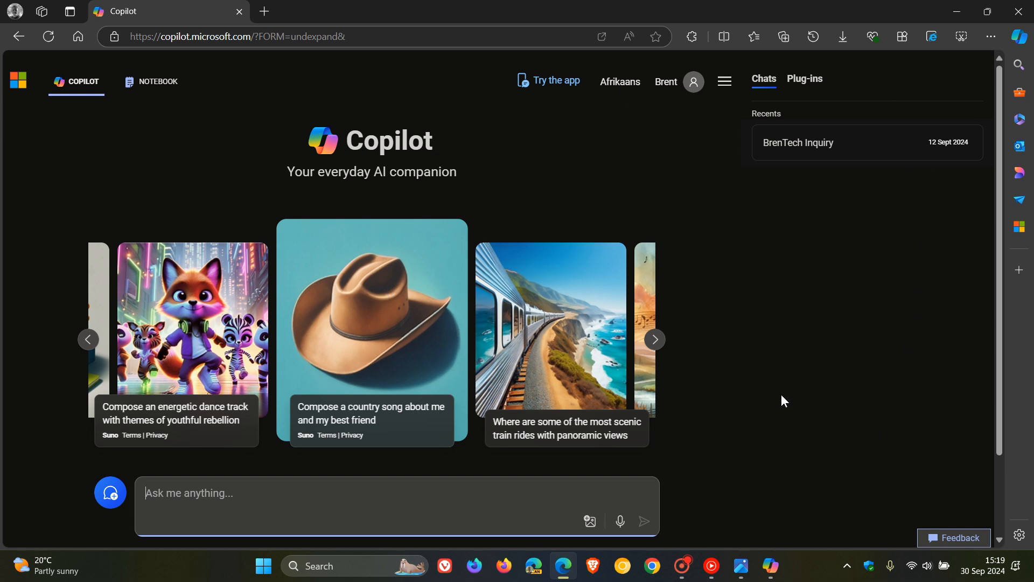
pyautogui.moveTo(855, 321)
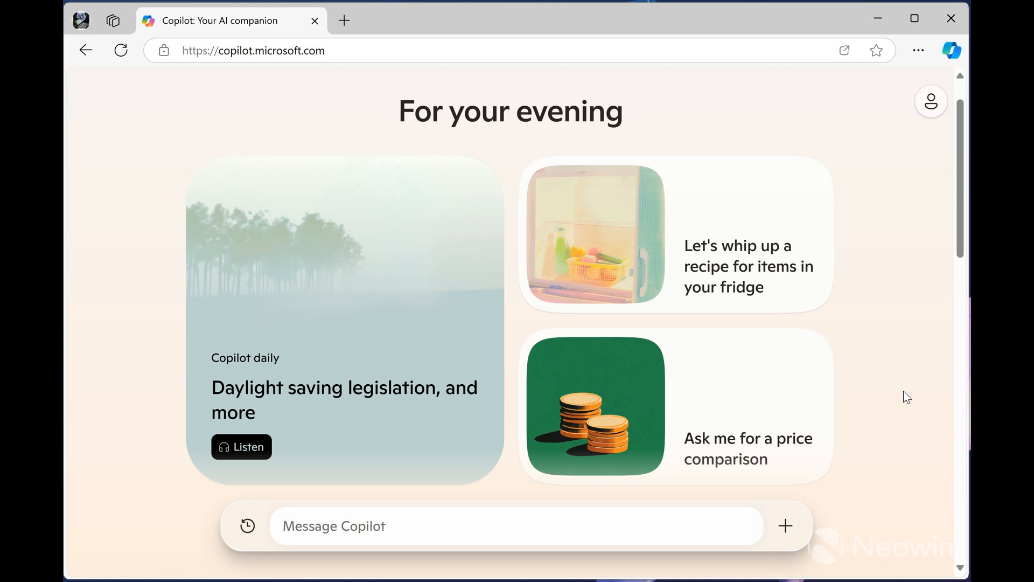
pyautogui.moveTo(641, 555)
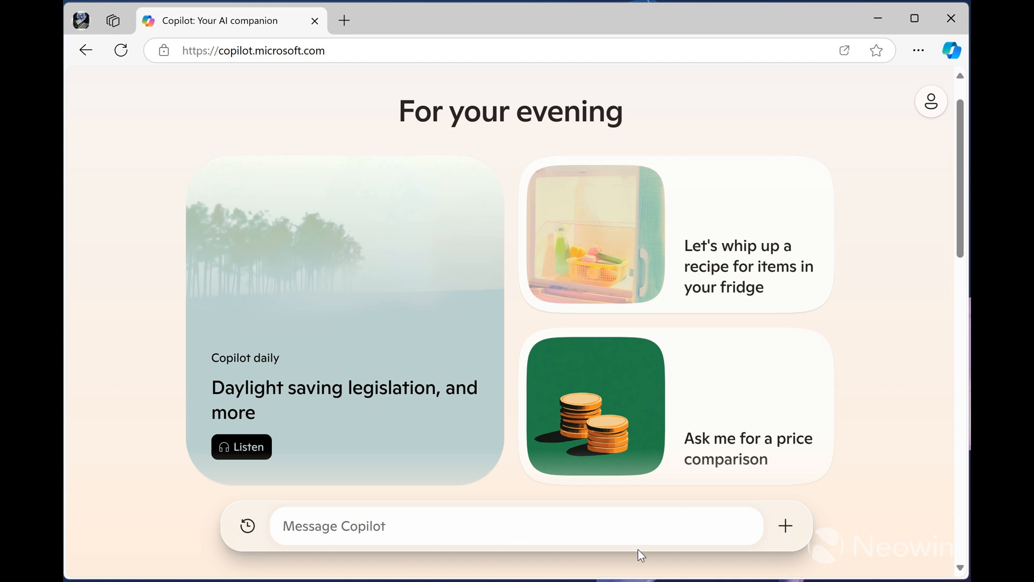
pyautogui.moveTo(668, 571)
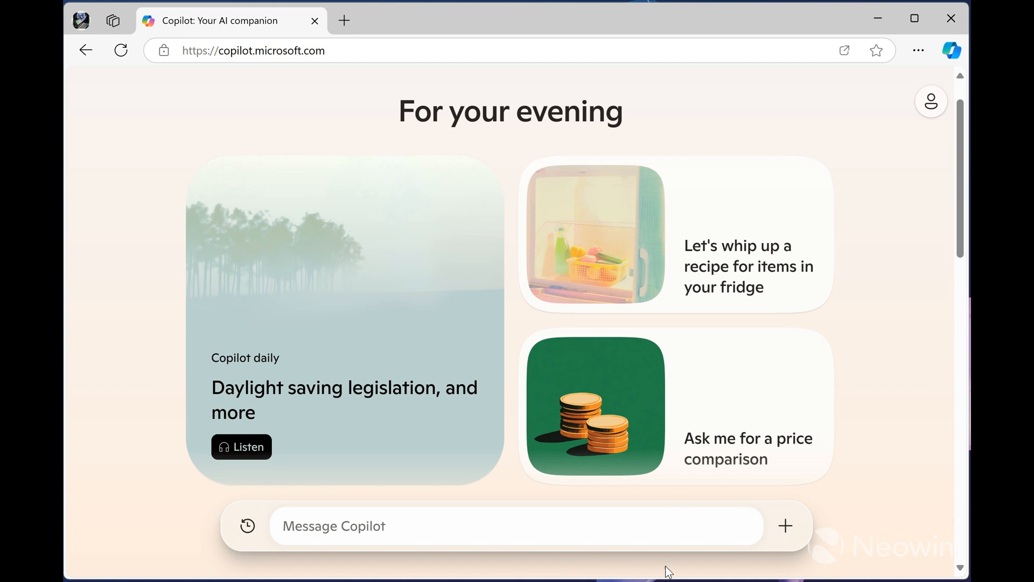
pyautogui.moveTo(224, 524)
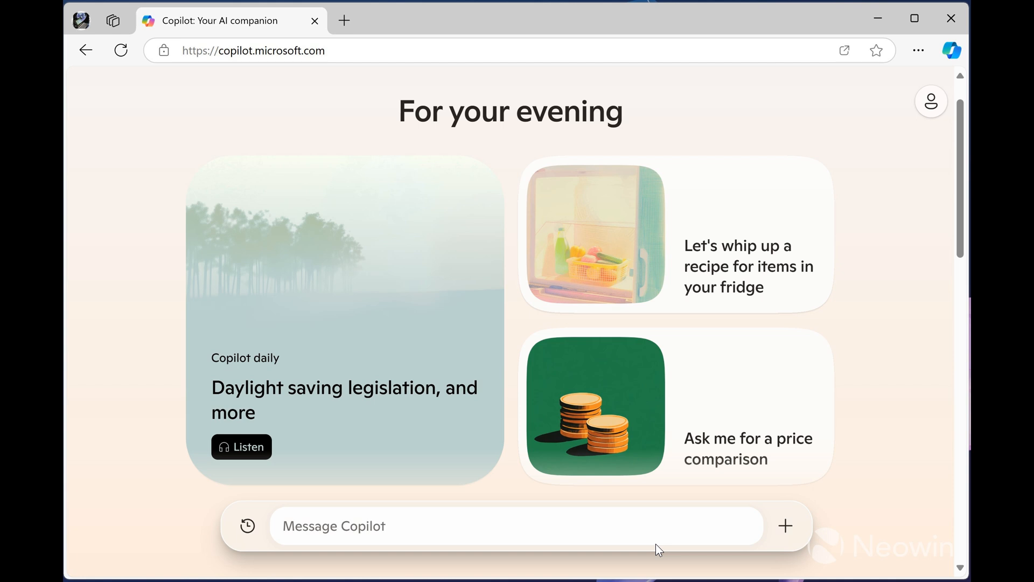
pyautogui.moveTo(840, 328)
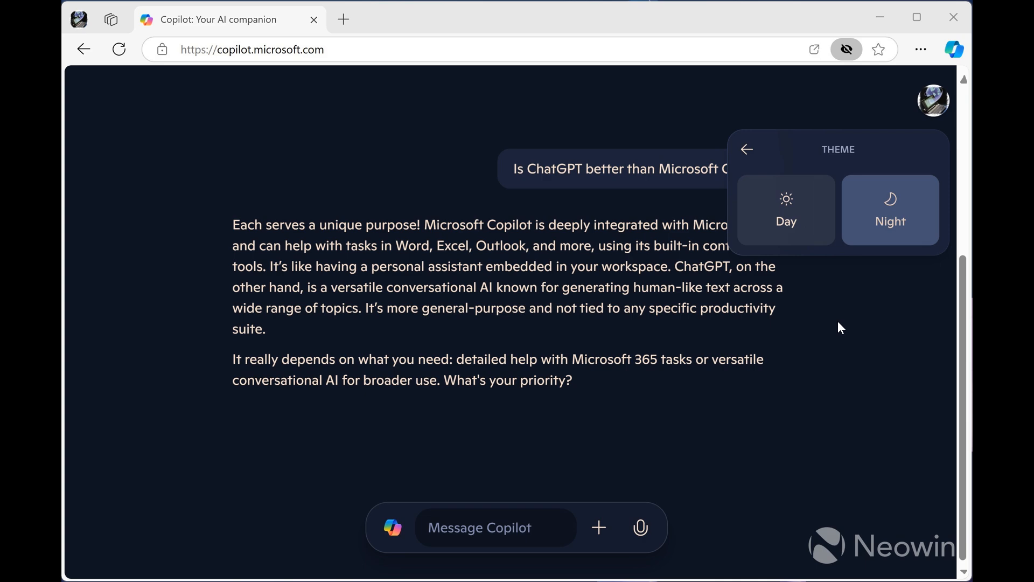
pyautogui.moveTo(872, 227)
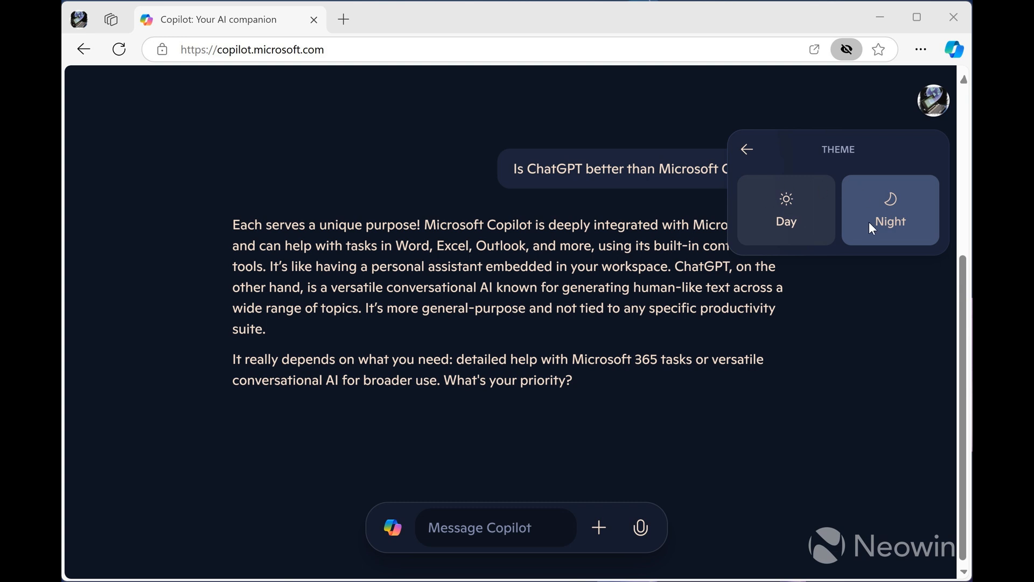
pyautogui.moveTo(869, 407)
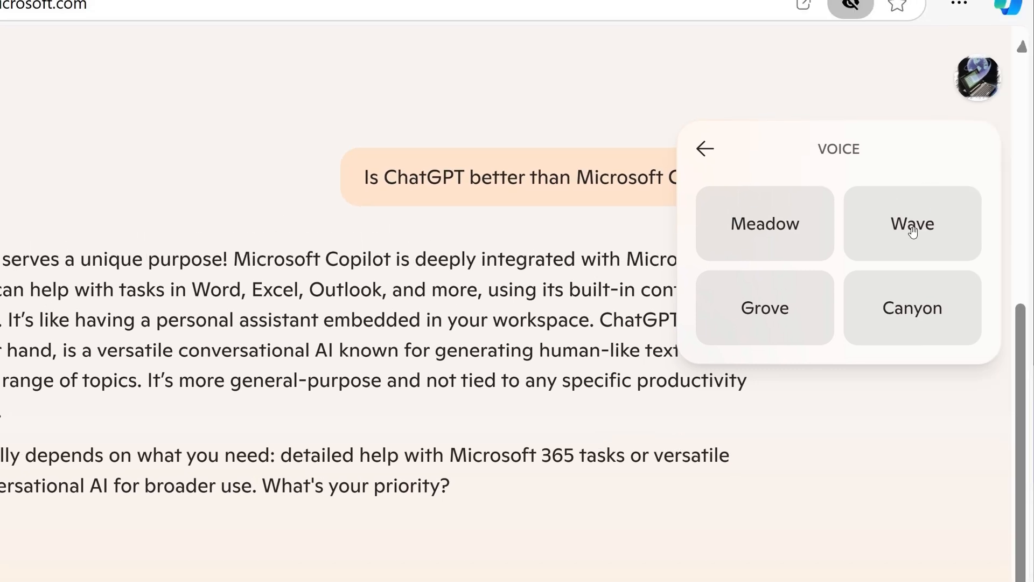
pyautogui.moveTo(899, 449)
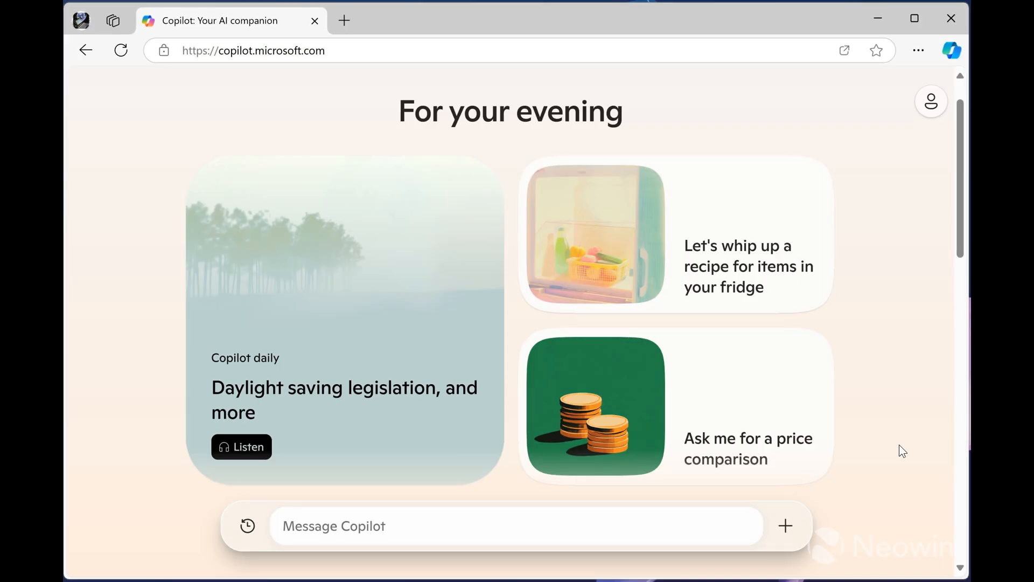
pyautogui.moveTo(885, 302)
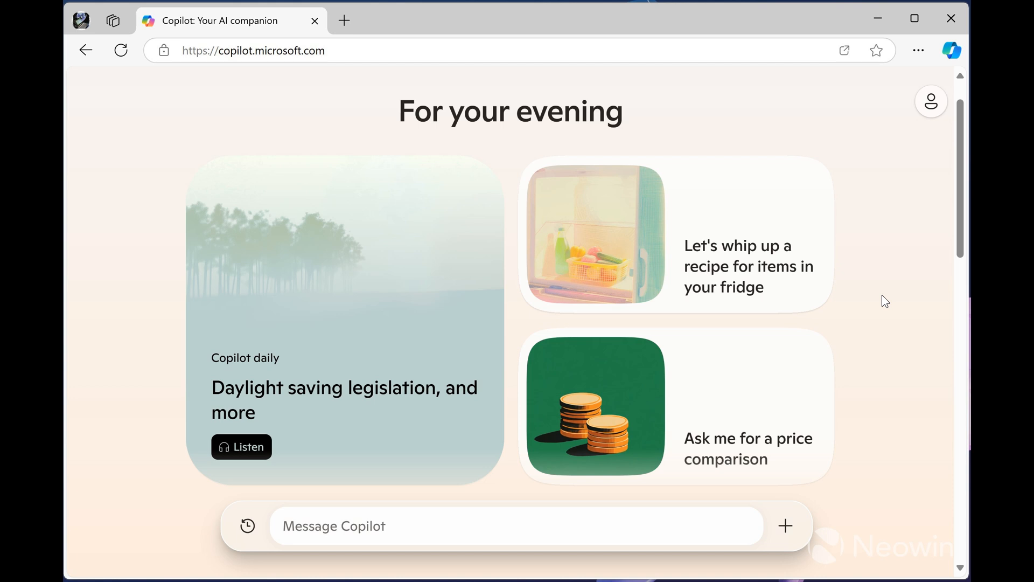
pyautogui.moveTo(271, 90)
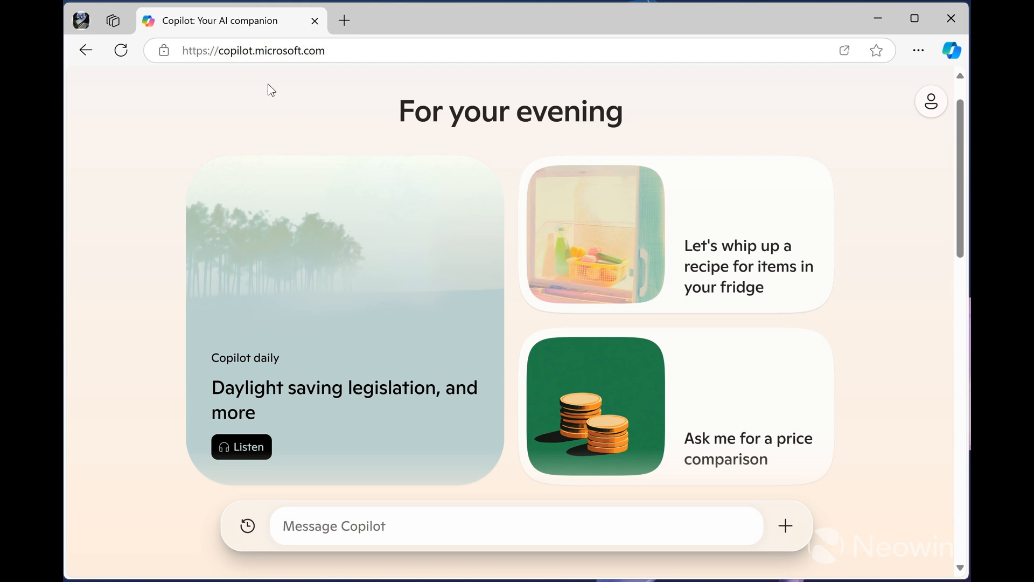
pyautogui.moveTo(337, 118)
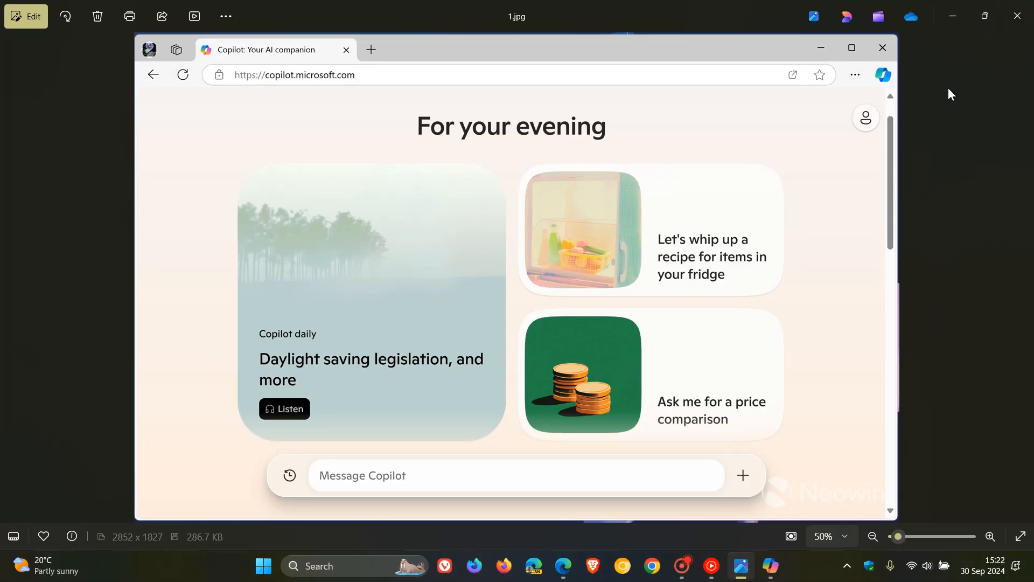
# Step: Close the Photos image viewer
pyautogui.click(1013, 16)
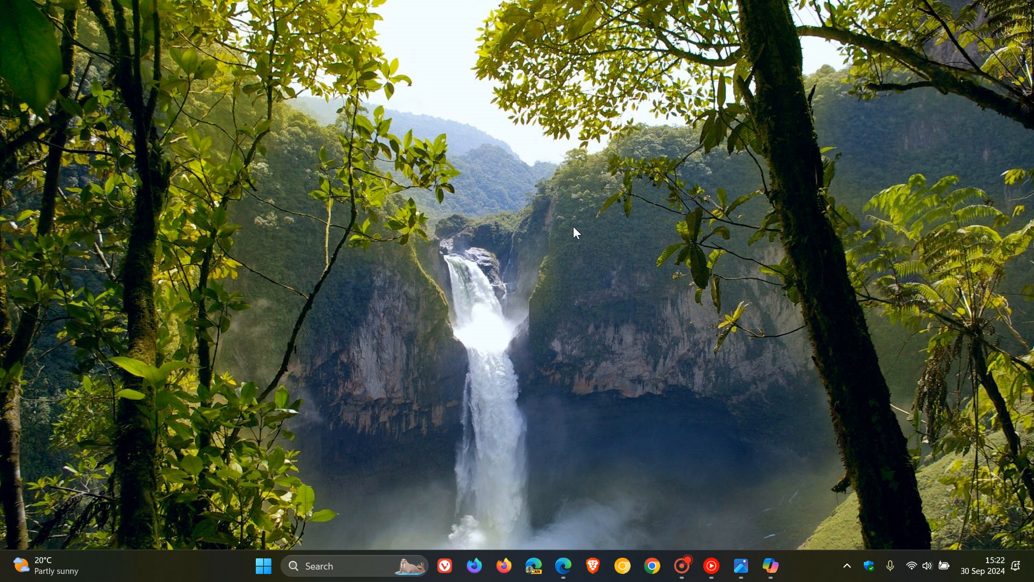
pyautogui.moveTo(622, 238)
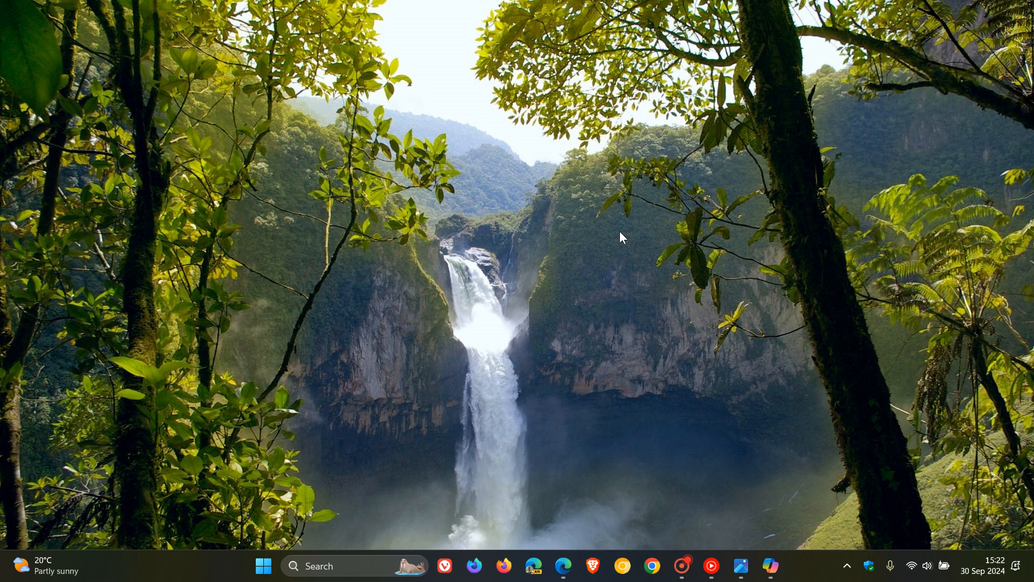